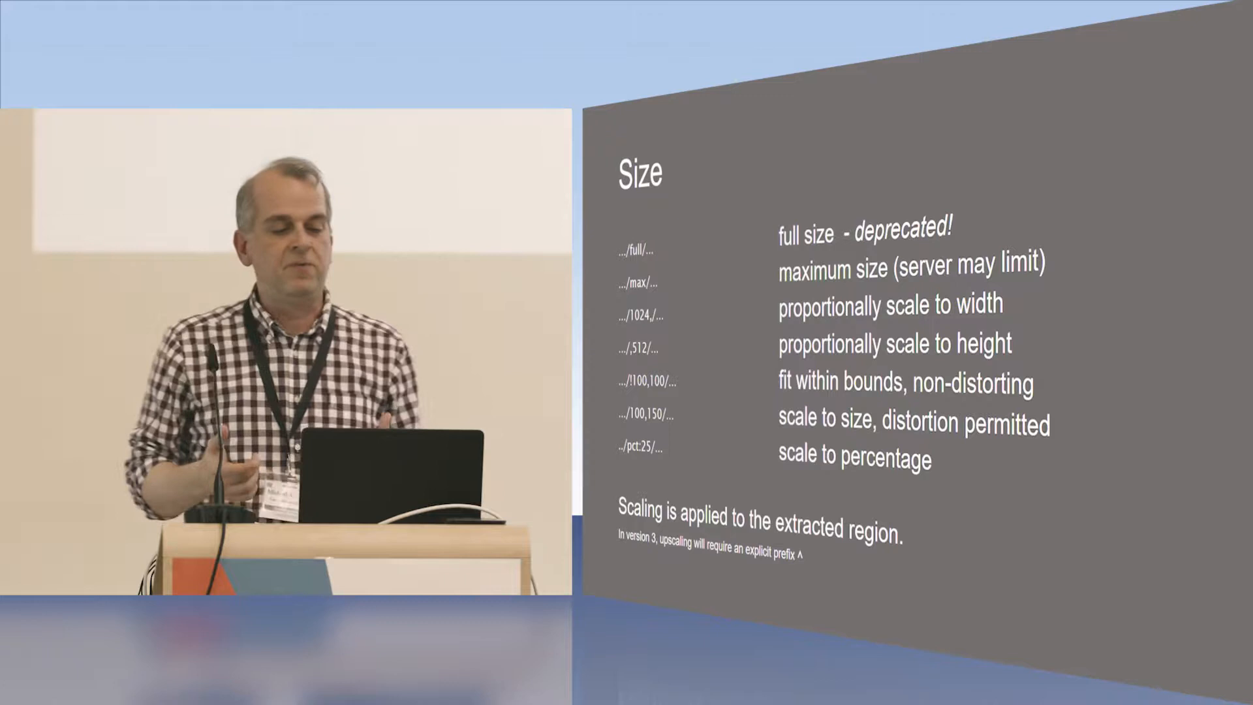
{"action": "key", "text": "right"}
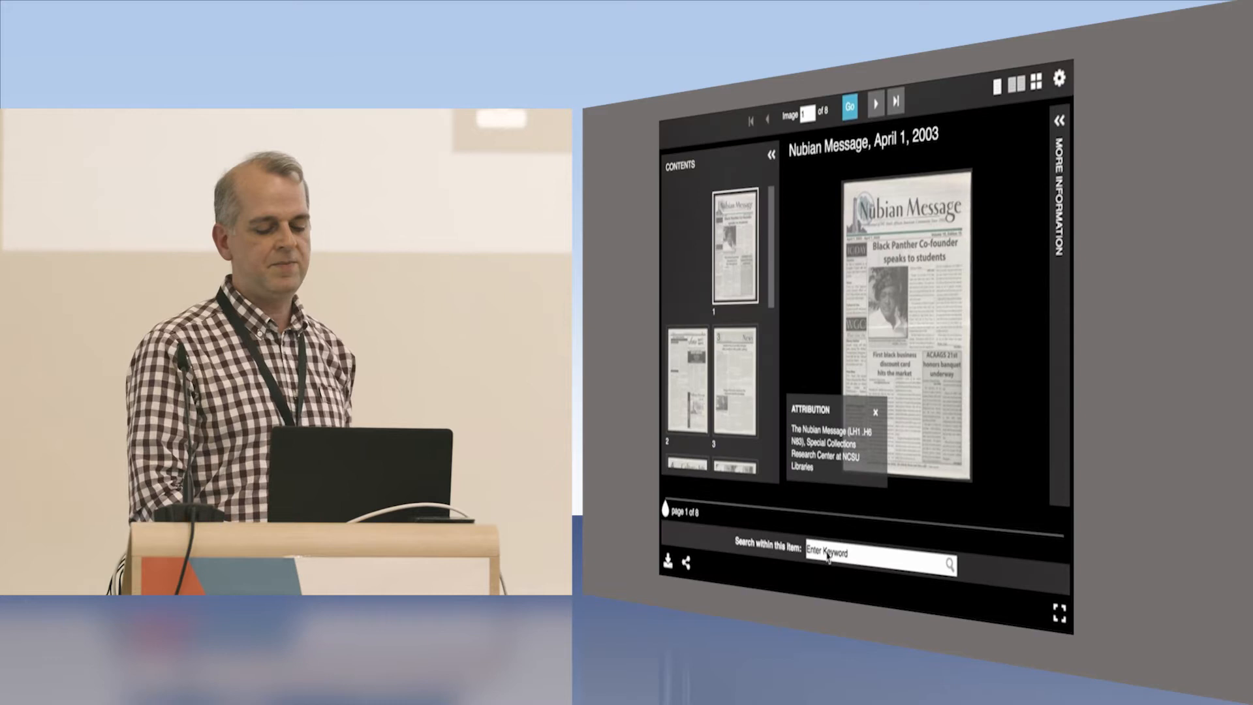
{"action": "type", "text": "panther"}
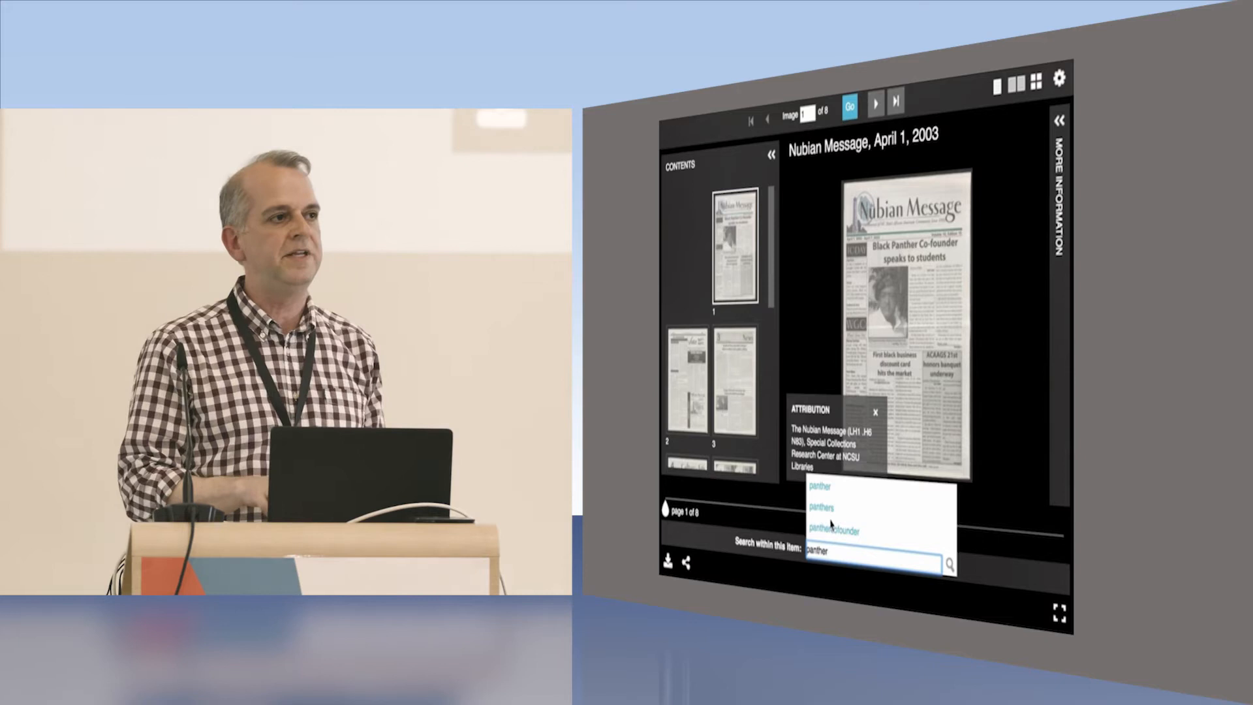
{"action": "left_click", "coordinate": [951, 563]}
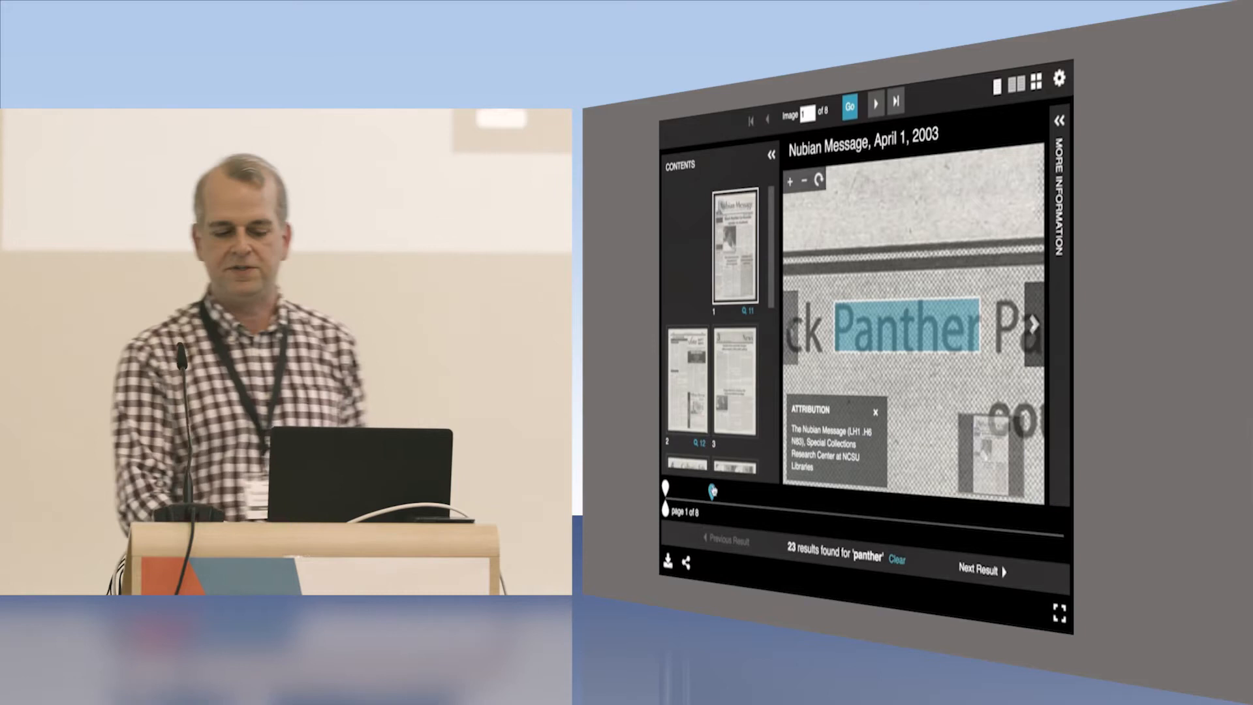